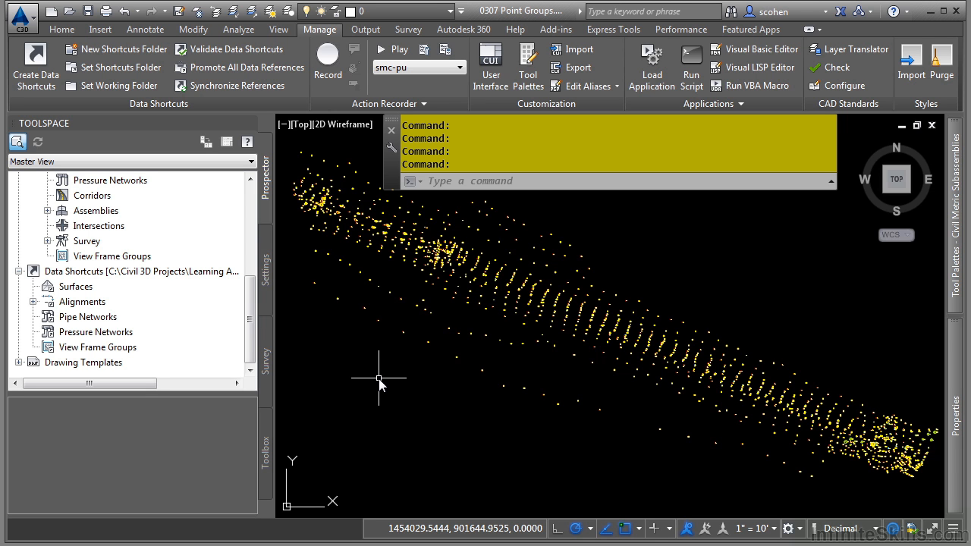
{"action": "mouse_move", "coordinate": [366, 368]}
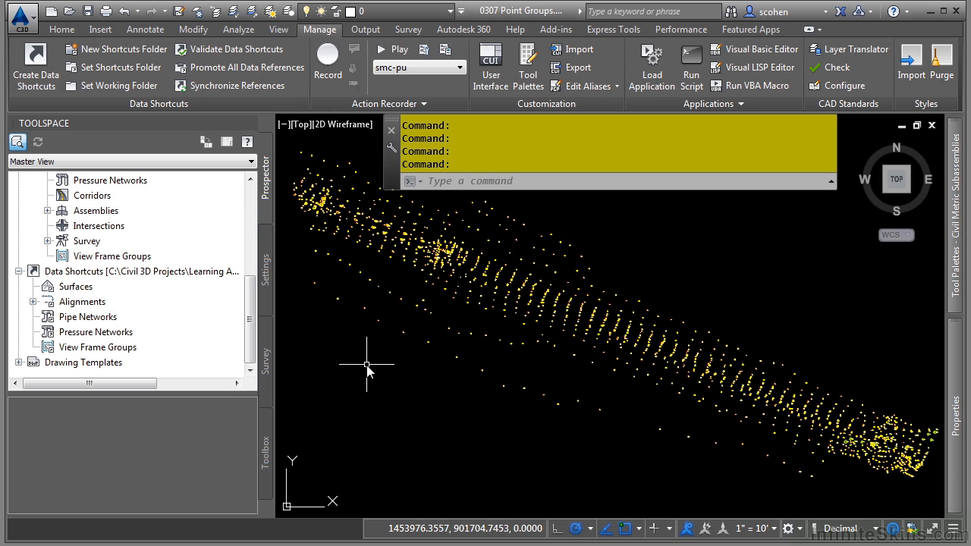
{"action": "mouse_move", "coordinate": [140, 314]}
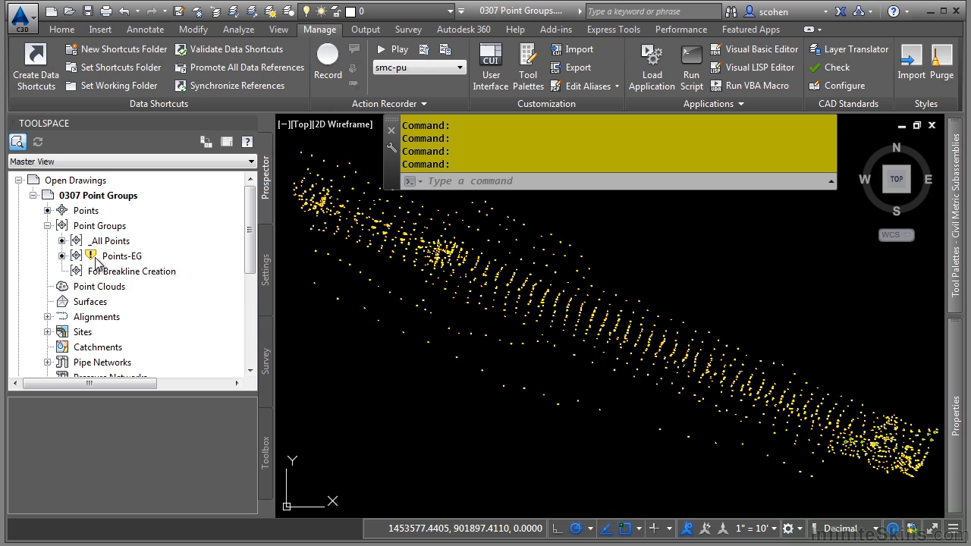
{"action": "mouse_move", "coordinate": [122, 256]}
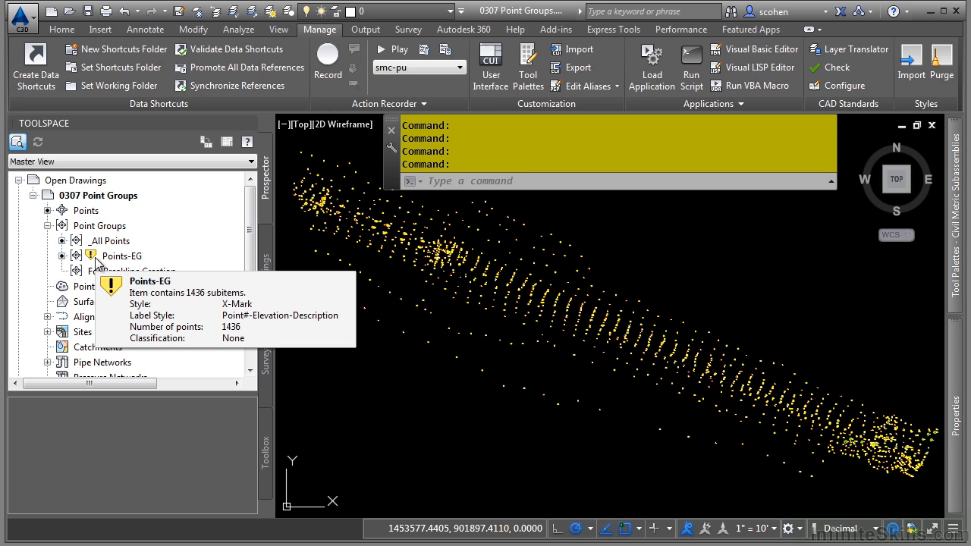
{"action": "mouse_move", "coordinate": [136, 248]}
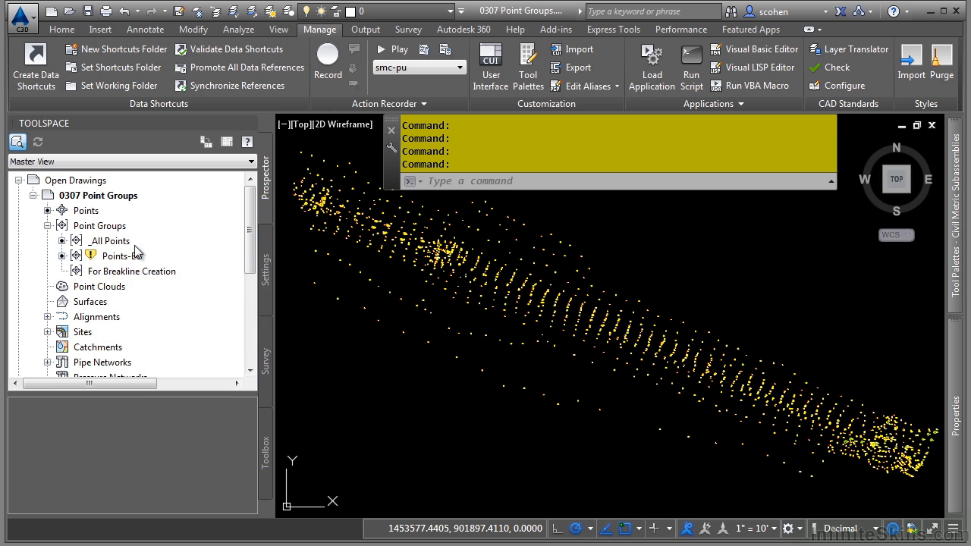
{"action": "mouse_move", "coordinate": [122, 255]}
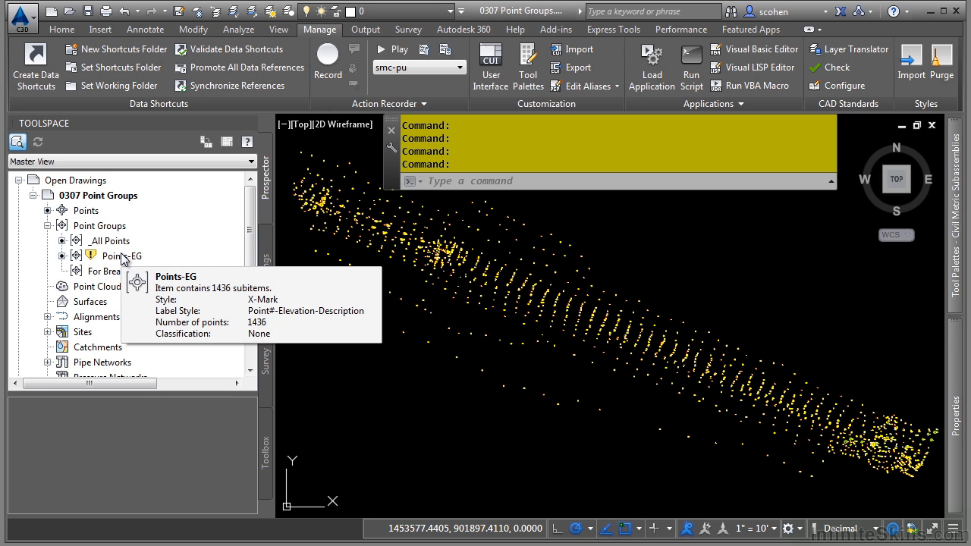
- List the point groups and bring up the context menu for Points-EG (1436 X-Mark points)
{"action": "right_click", "coordinate": [99, 226]}
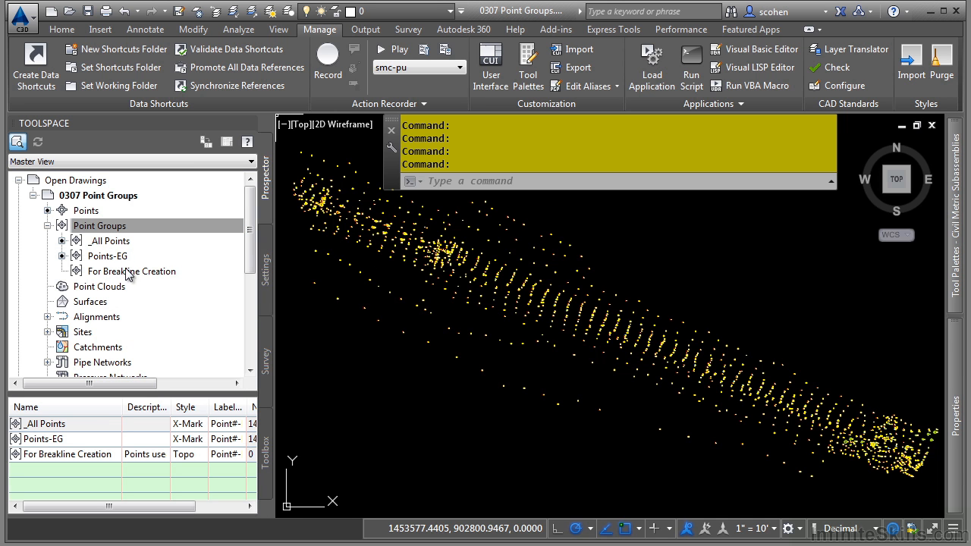
{"action": "mouse_move", "coordinate": [118, 267]}
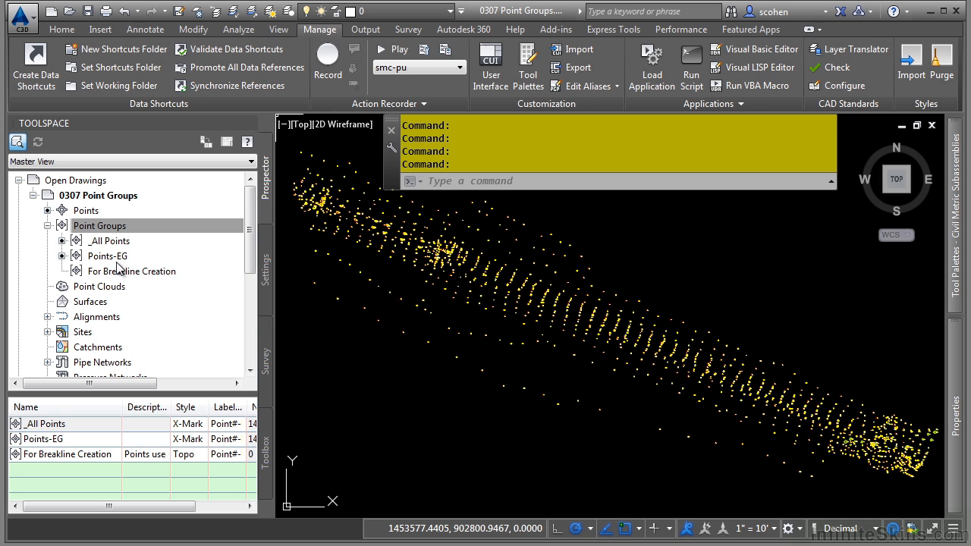
{"action": "right_click", "coordinate": [107, 255]}
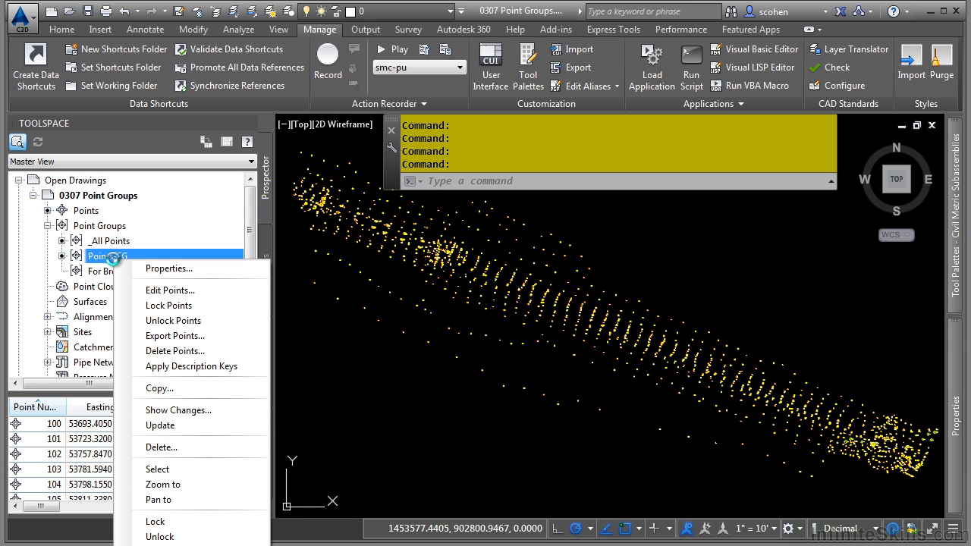
{"action": "left_click", "coordinate": [168, 268]}
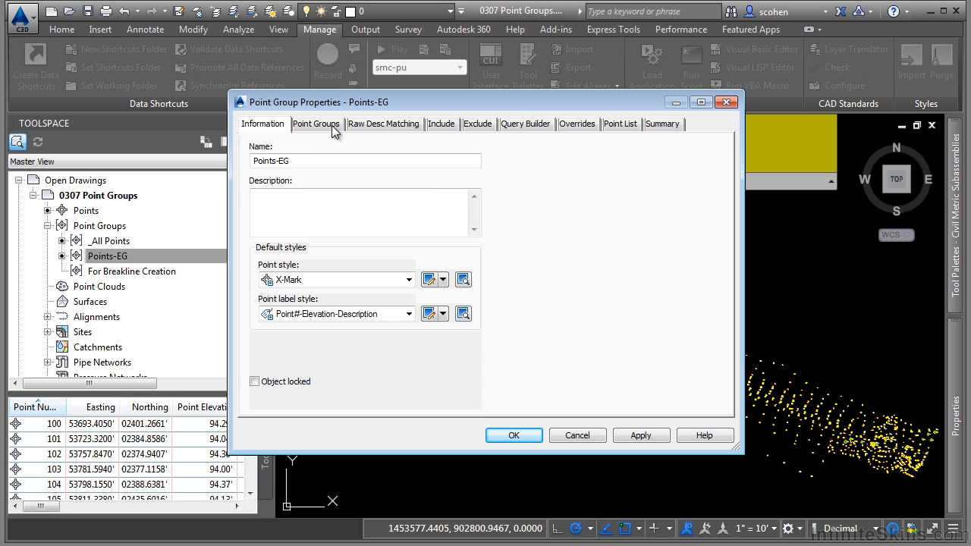
{"action": "mouse_move", "coordinate": [339, 135]}
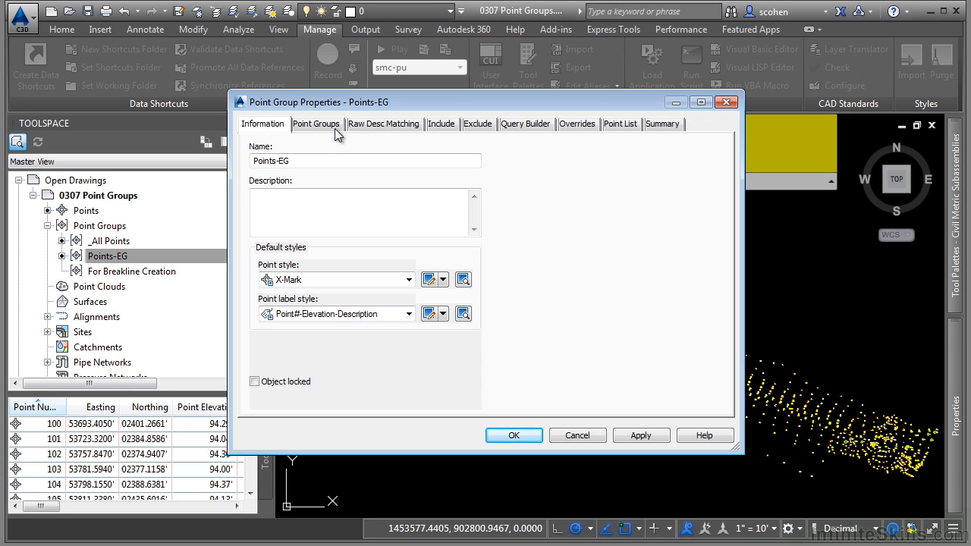
{"action": "left_click", "coordinate": [316, 124]}
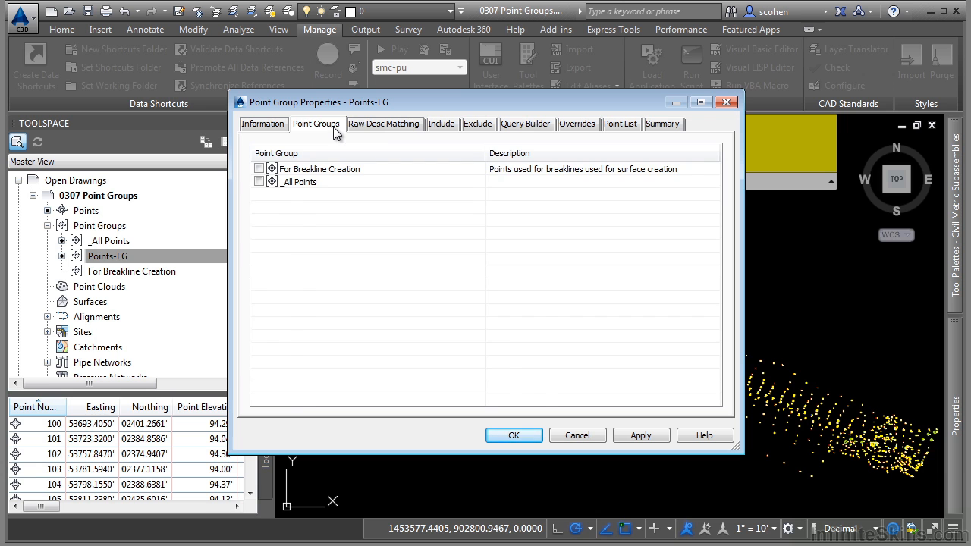
{"action": "left_click", "coordinate": [442, 123]}
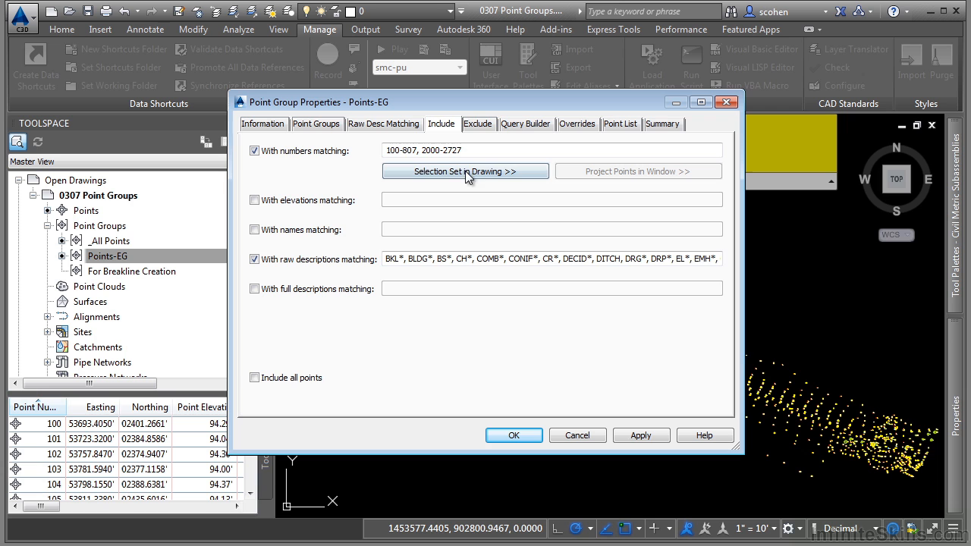
{"action": "left_click", "coordinate": [477, 123]}
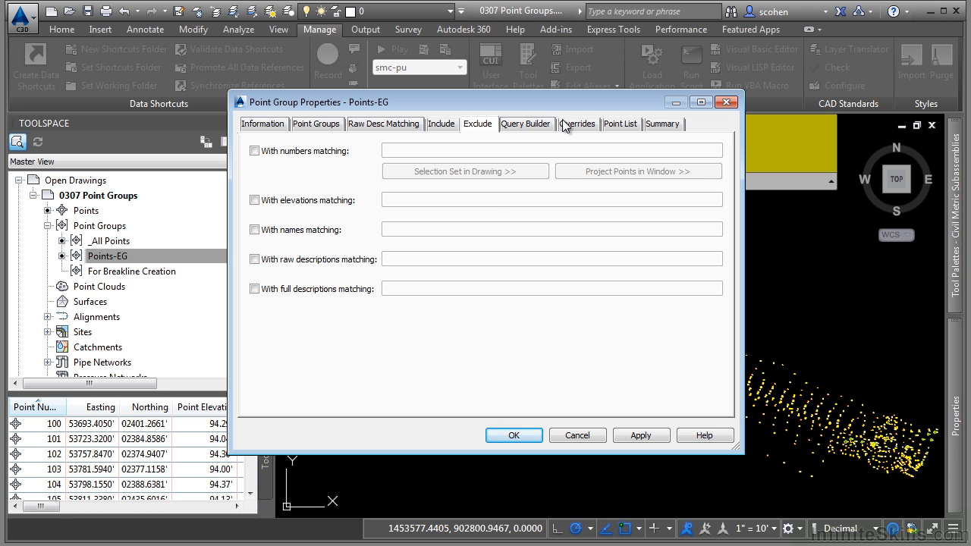
{"action": "left_click", "coordinate": [577, 123]}
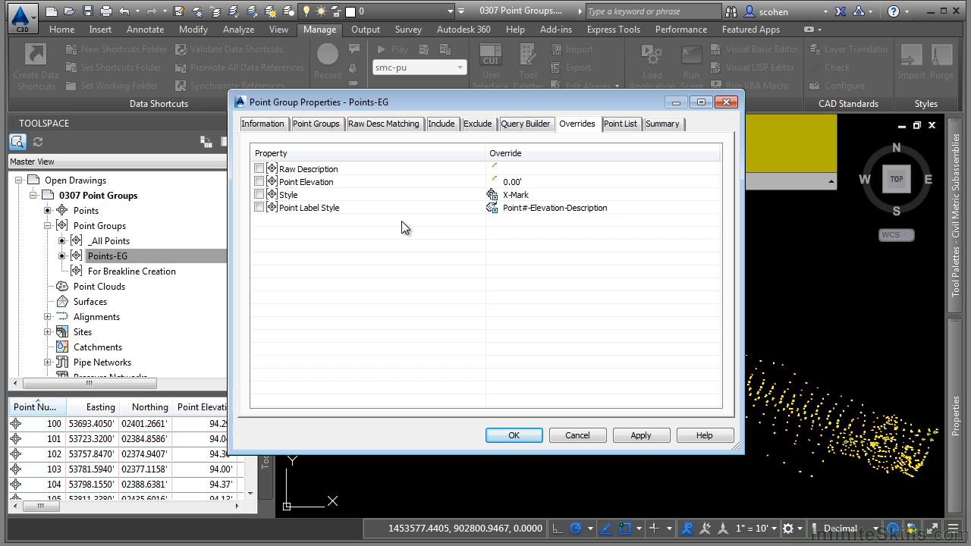
{"action": "mouse_move", "coordinate": [369, 199]}
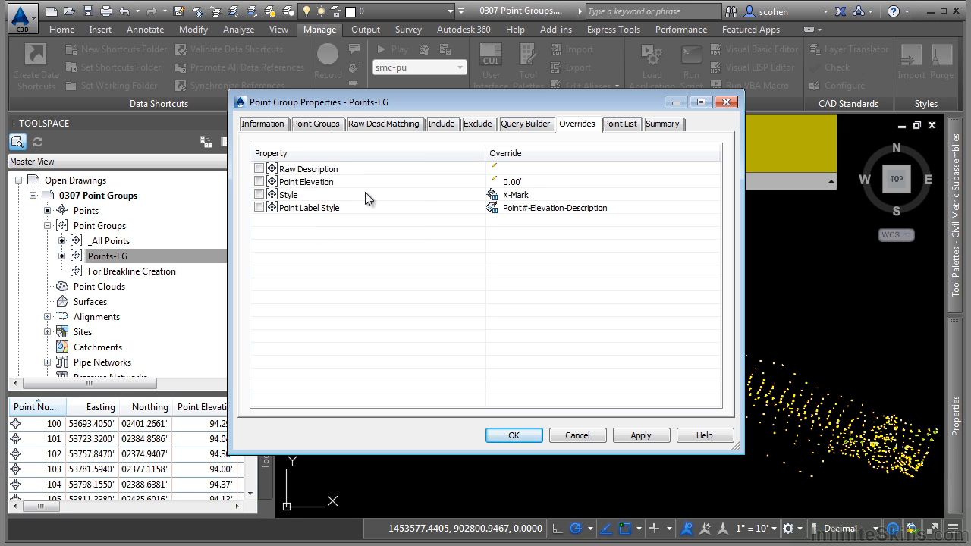
{"action": "left_click", "coordinate": [621, 124]}
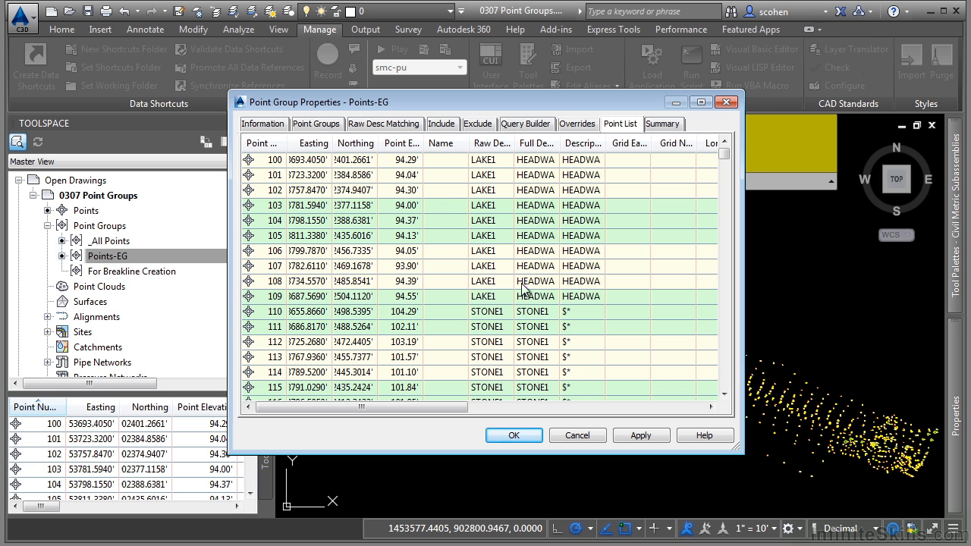
{"action": "left_click", "coordinate": [514, 435]}
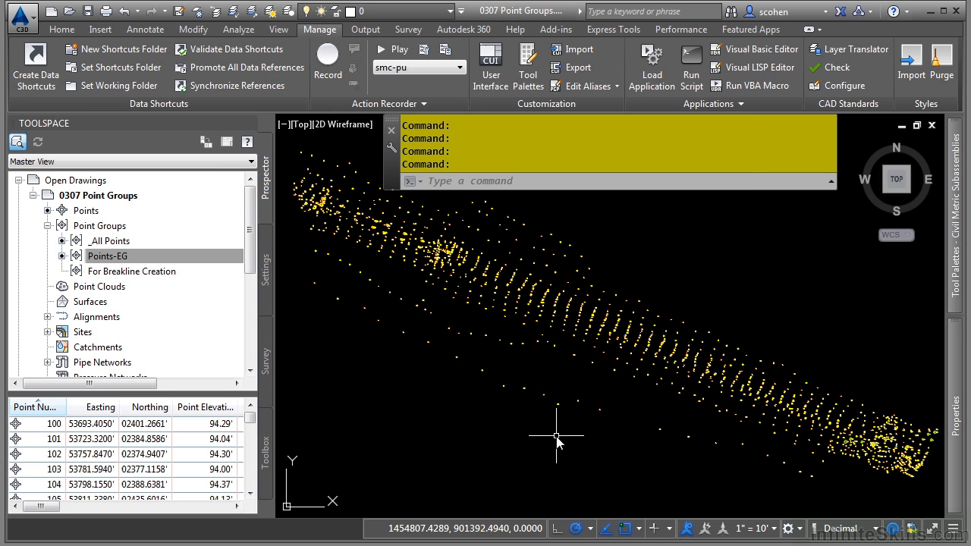
{"action": "mouse_move", "coordinate": [437, 378]}
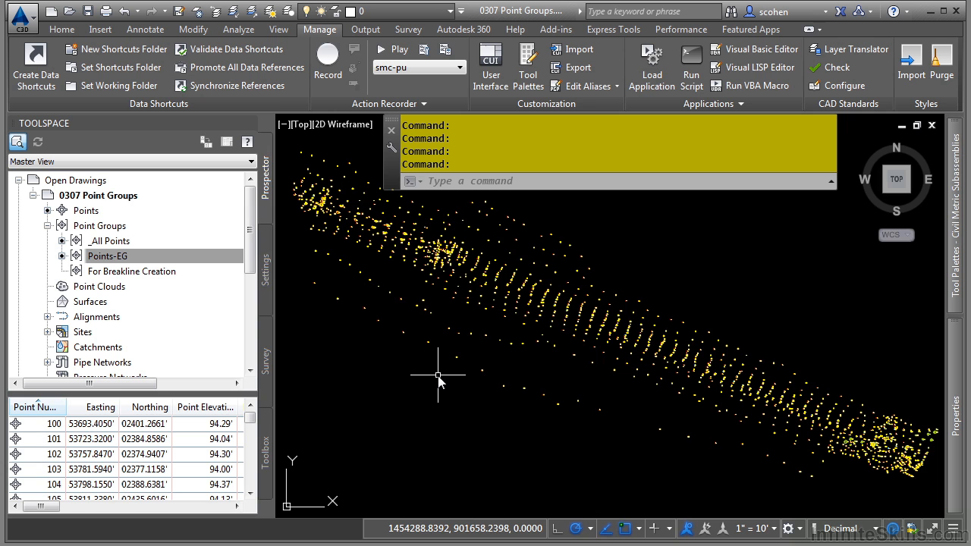
- Open the context menu on the Point Groups collection in Prospector
{"action": "right_click", "coordinate": [100, 225]}
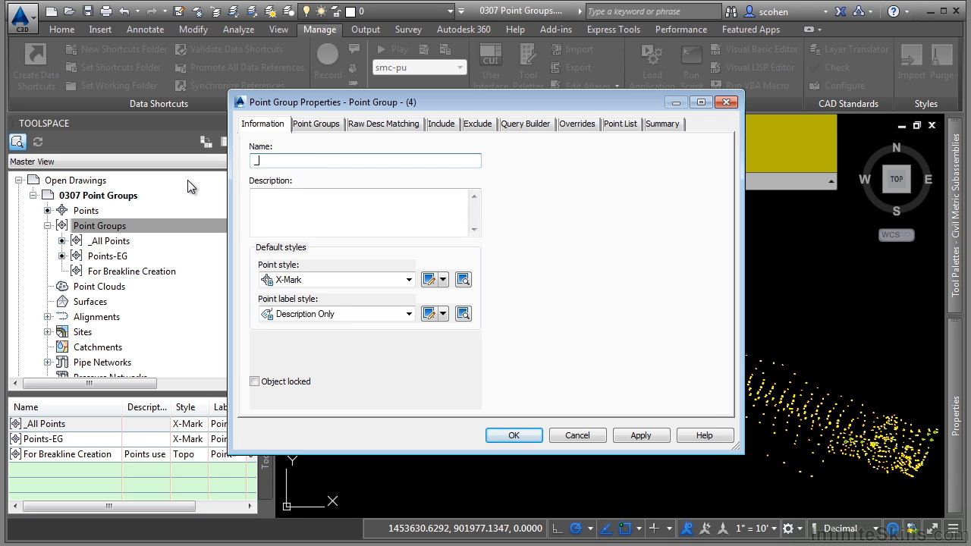
- Name the new point group '_No Display' with point style and label style set to <none>
{"action": "type", "text": "No Displ"}
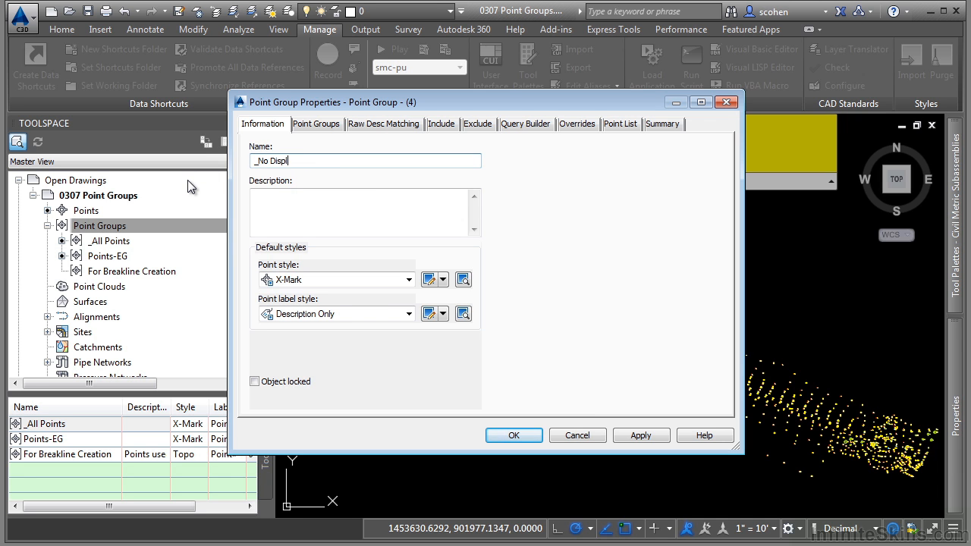
{"action": "left_click", "coordinate": [402, 279]}
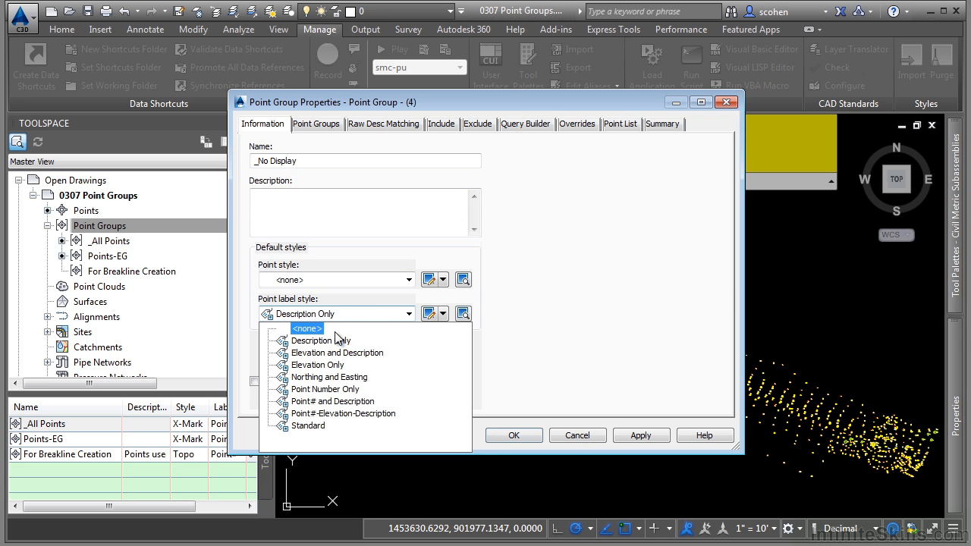
{"action": "left_click", "coordinate": [307, 328]}
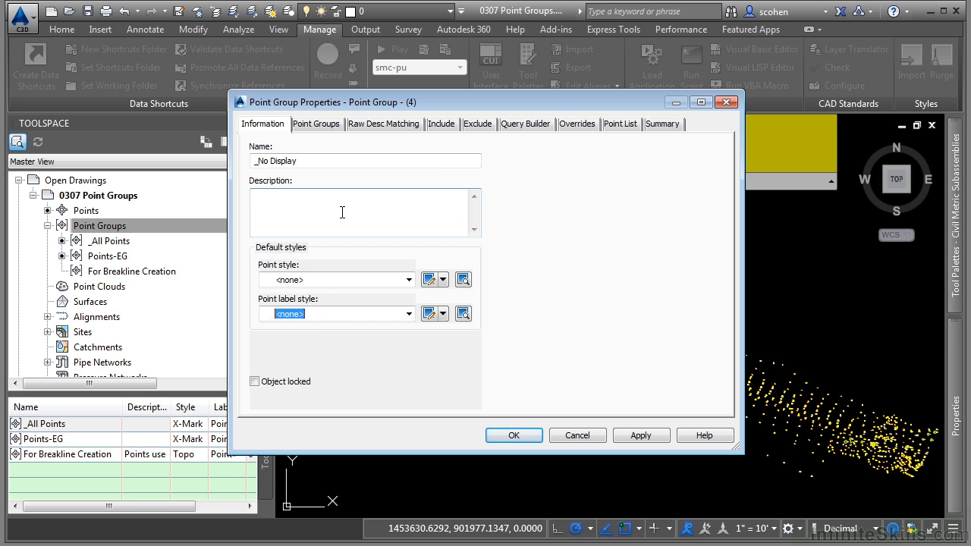
{"action": "left_click", "coordinate": [441, 124]}
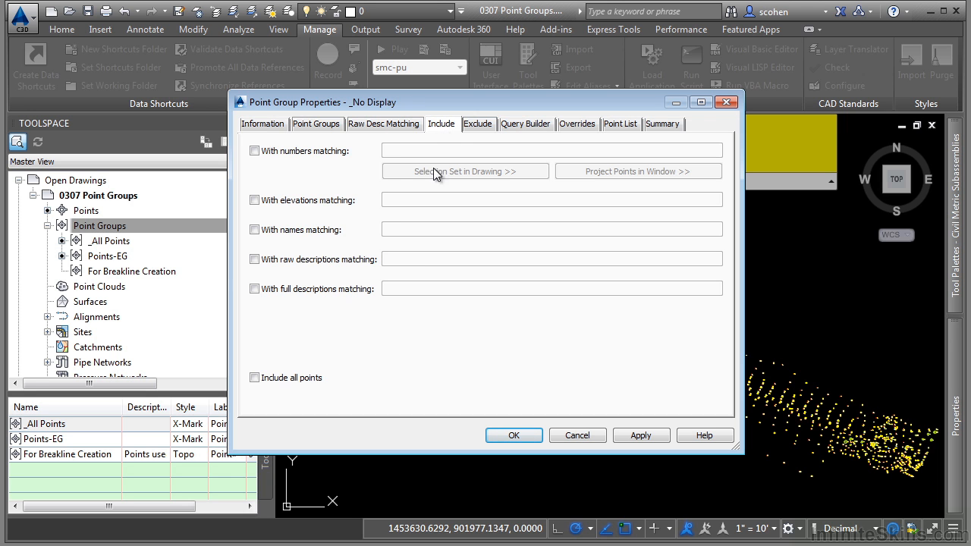
- Include all points in _No Display and override Style and Point Label Style to none
{"action": "left_click", "coordinate": [254, 378]}
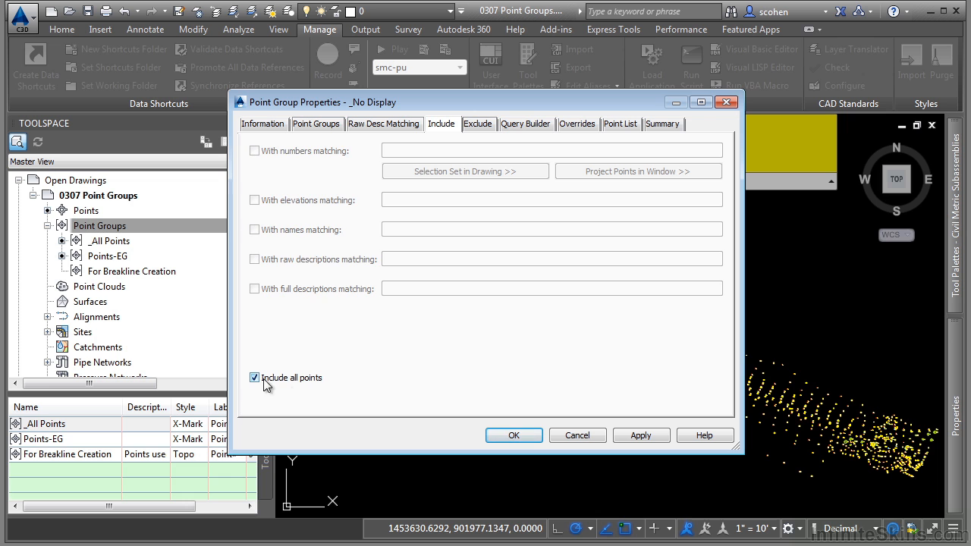
{"action": "mouse_move", "coordinate": [303, 378]}
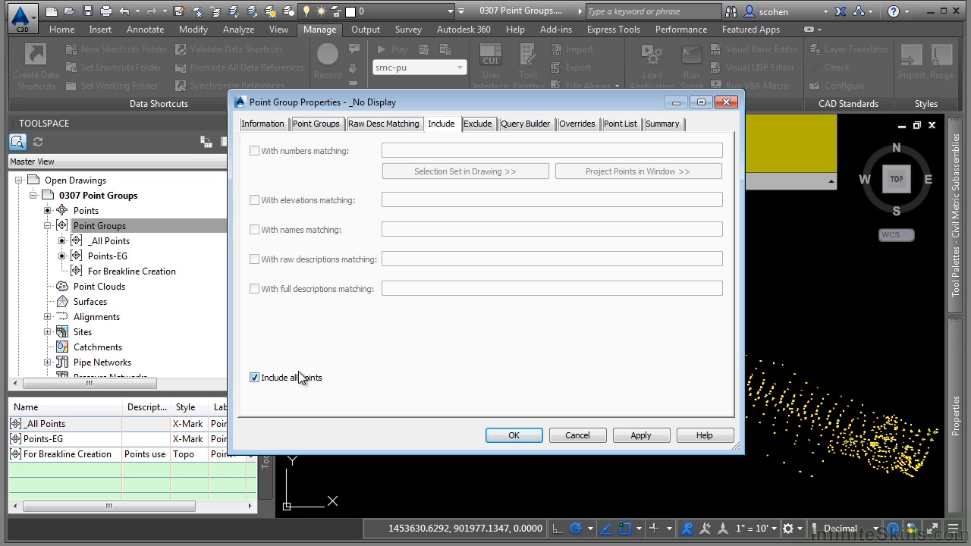
{"action": "left_click", "coordinate": [577, 123]}
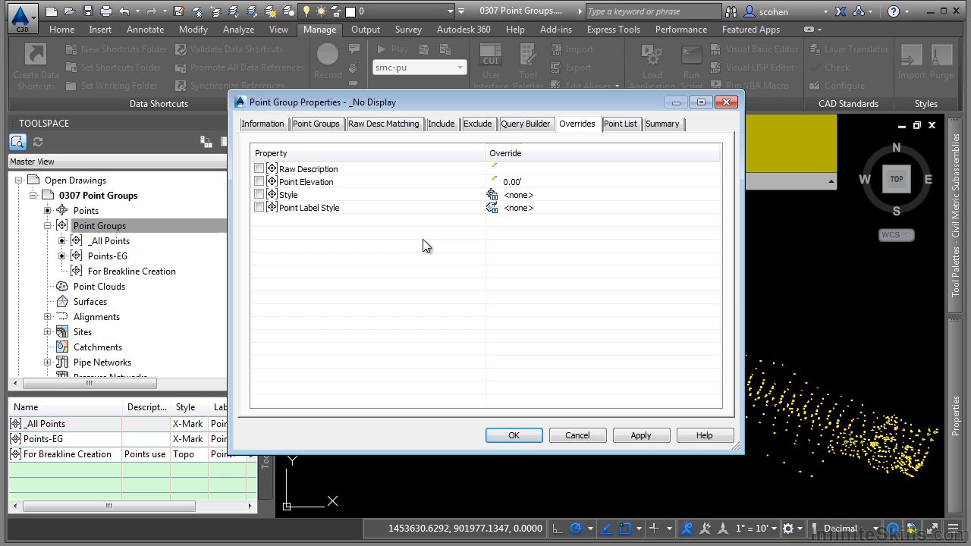
{"action": "left_click", "coordinate": [259, 194]}
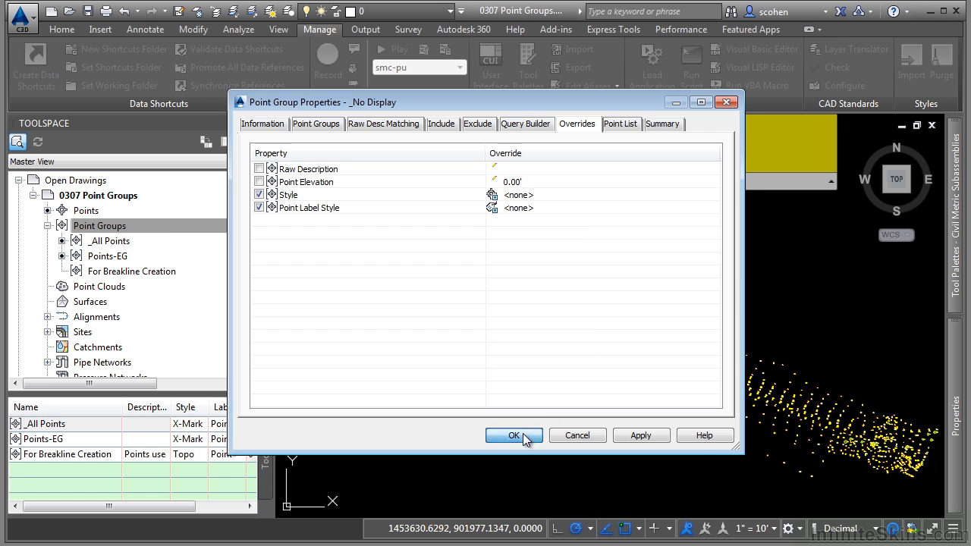
{"action": "left_click", "coordinate": [513, 435]}
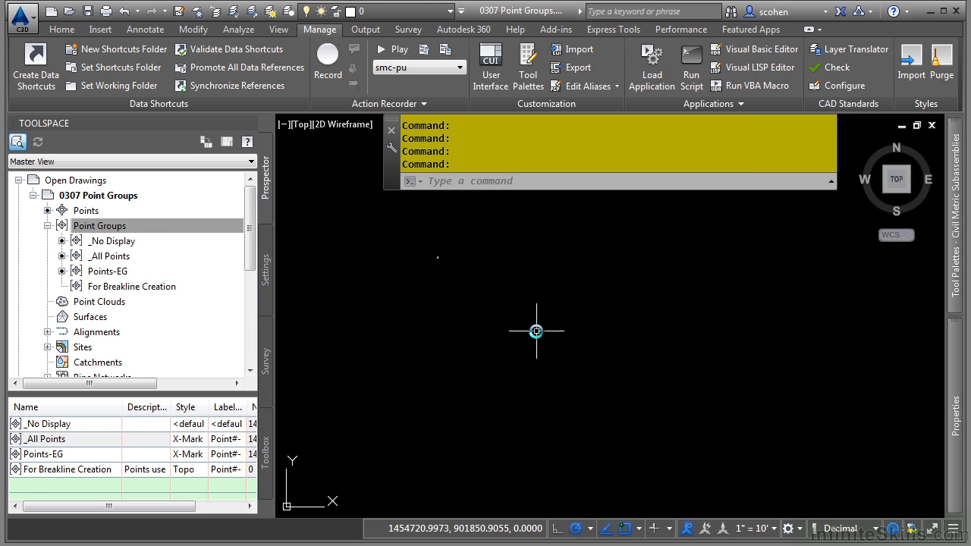
{"action": "left_click", "coordinate": [99, 225]}
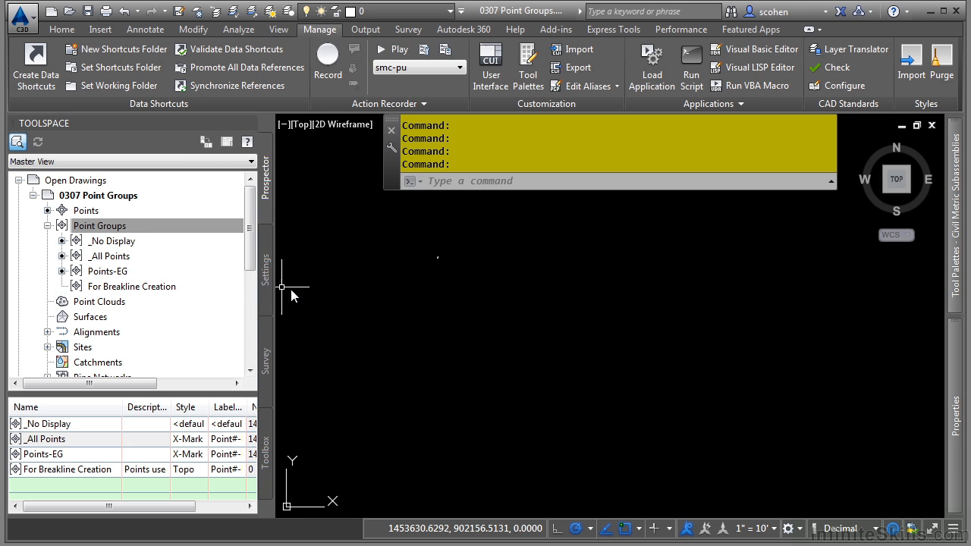
{"action": "mouse_move", "coordinate": [500, 322]}
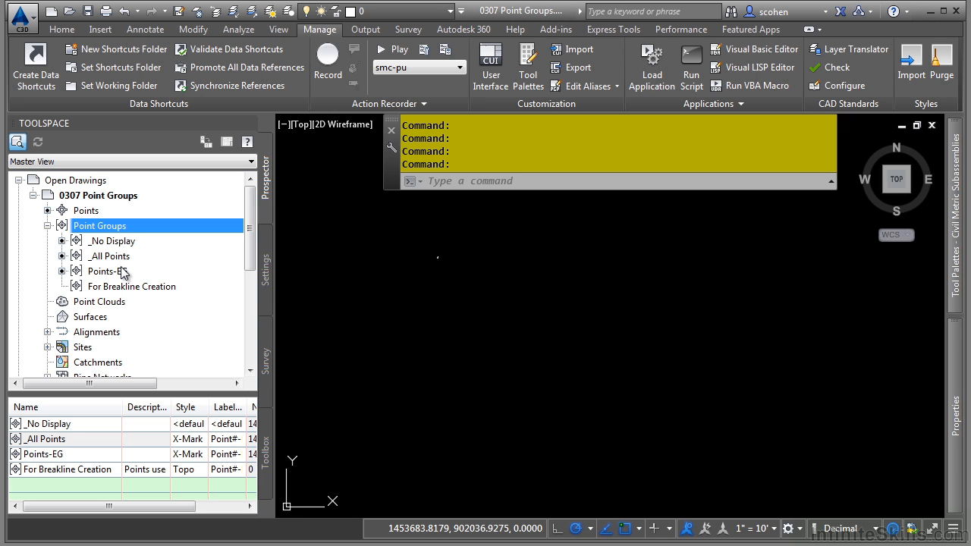
{"action": "mouse_move", "coordinate": [102, 271]}
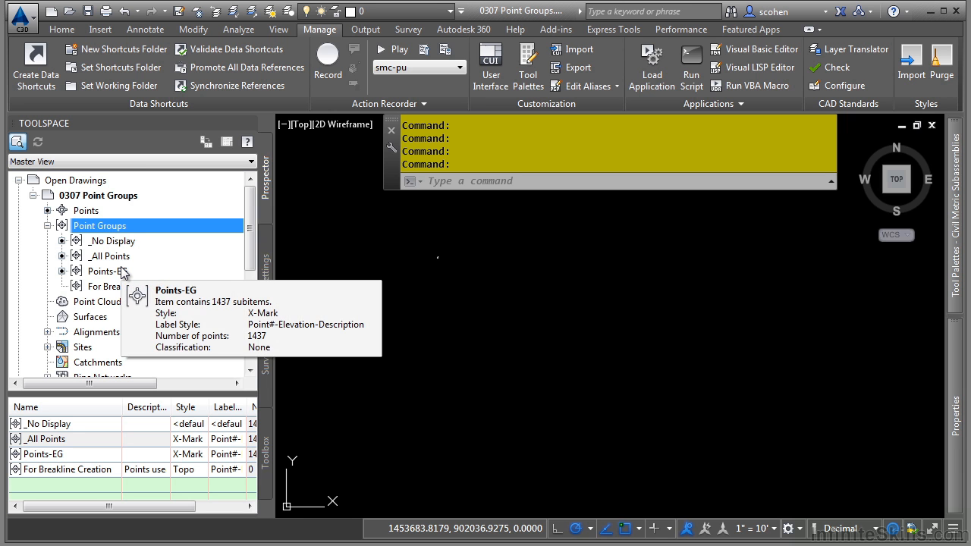
- Create a new point group named 'For Plotting', keeping X-Mark and Description Only styles
{"action": "right_click", "coordinate": [99, 225]}
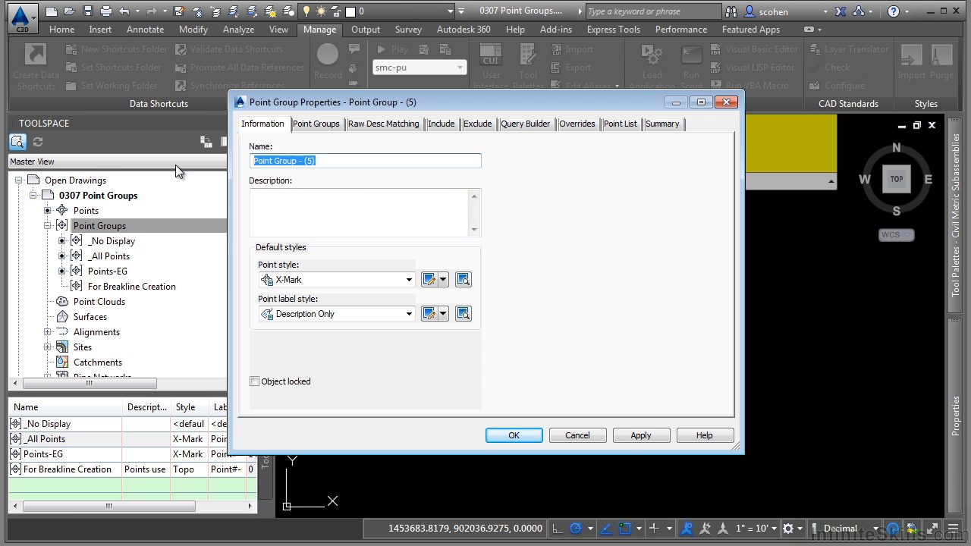
{"action": "type", "text": "For Plott"}
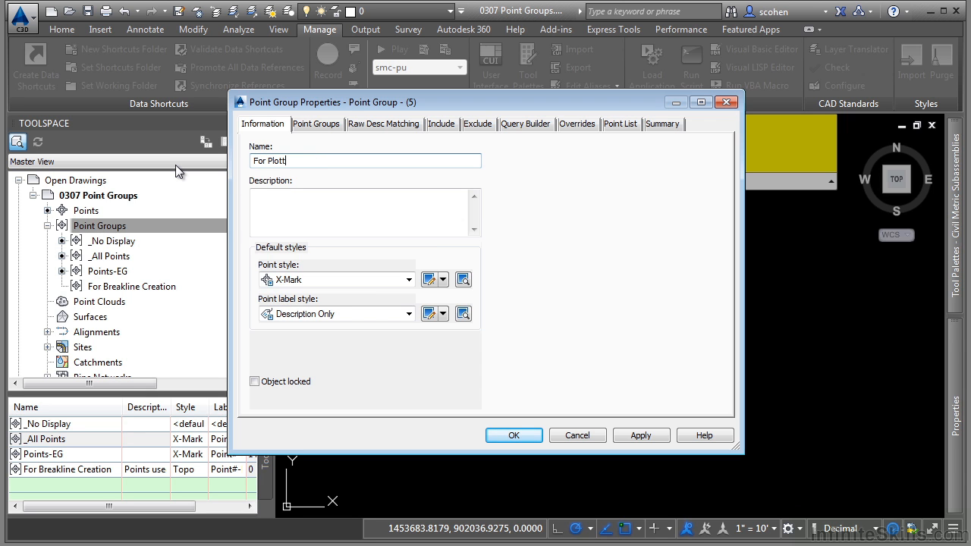
{"action": "type", "text": "ing"}
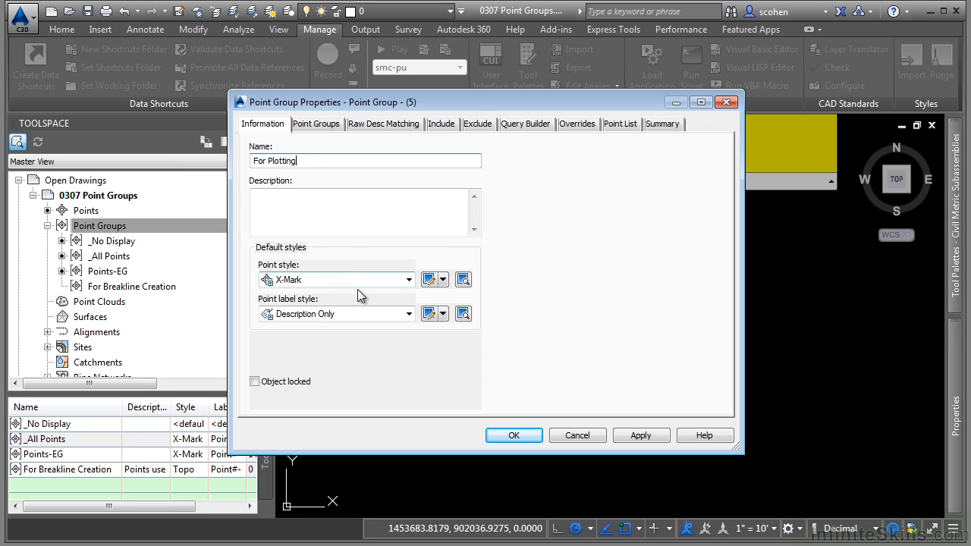
{"action": "mouse_move", "coordinate": [342, 323]}
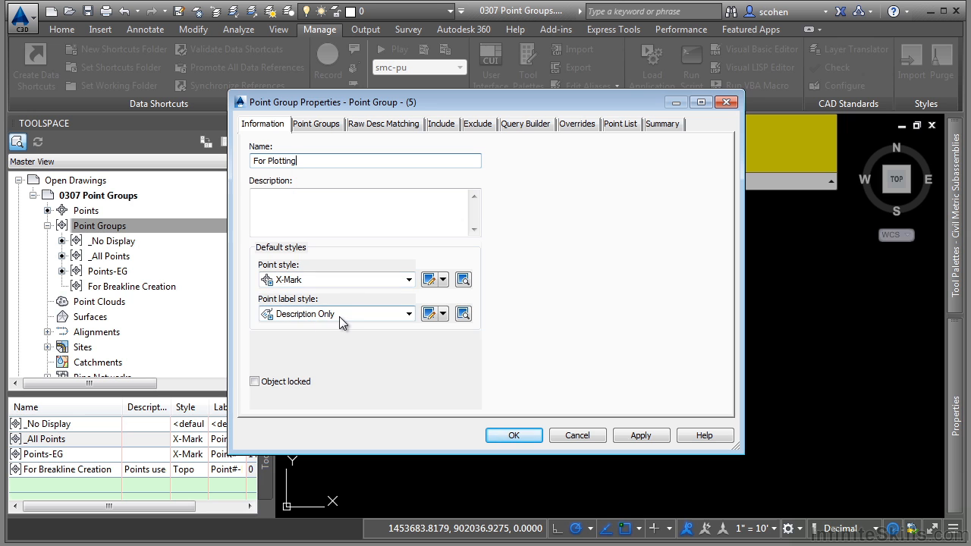
{"action": "mouse_move", "coordinate": [307, 294]}
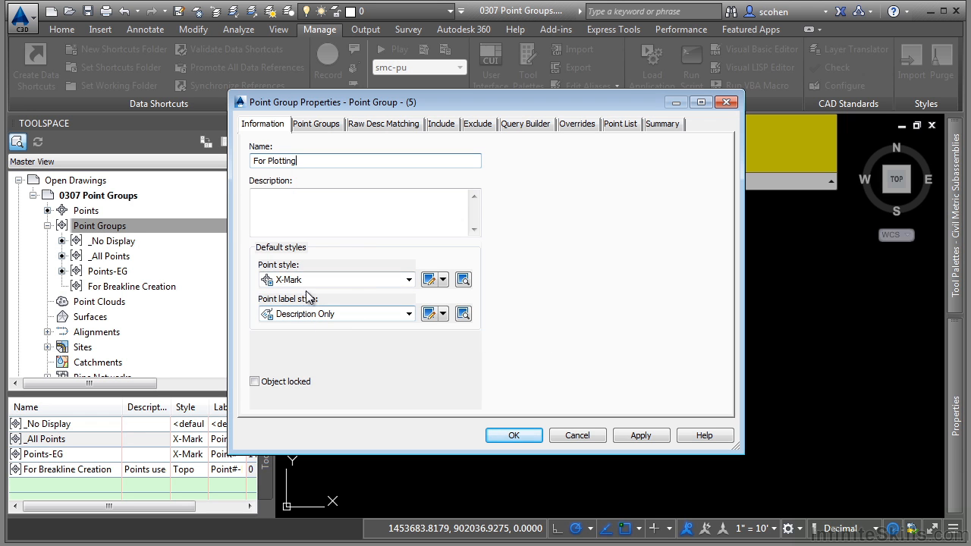
{"action": "mouse_move", "coordinate": [328, 298]}
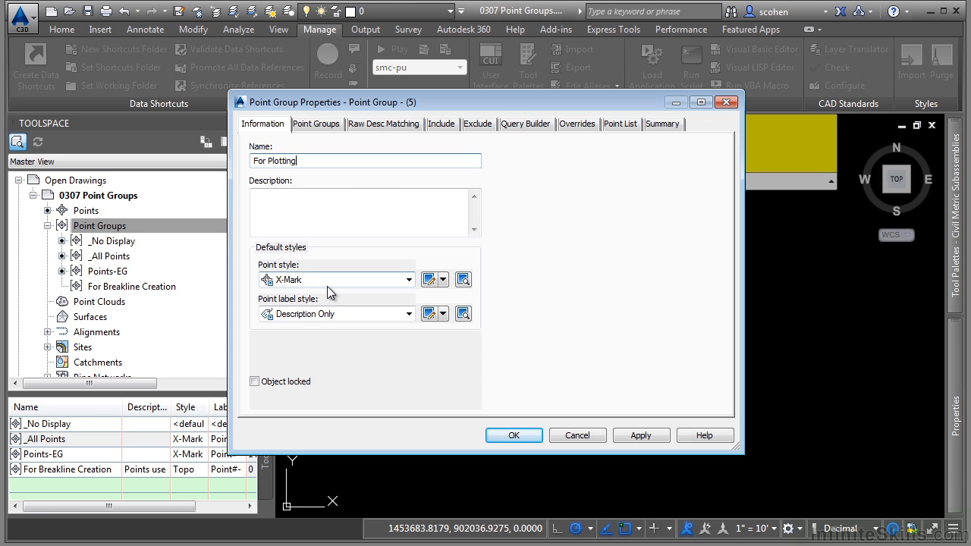
{"action": "mouse_move", "coordinate": [330, 290]}
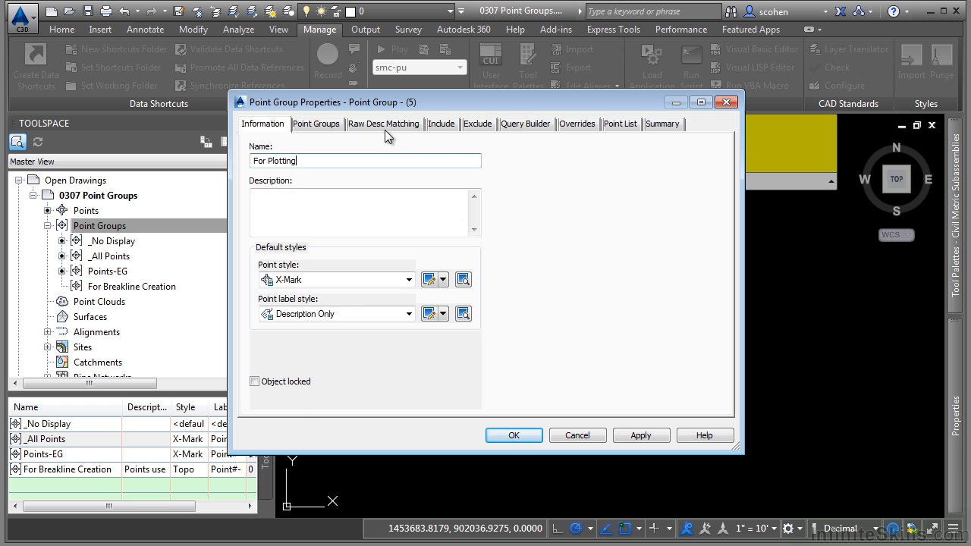
- Match raw description codes COMB, CONIF, DECID, DH, EHYD, EL, EMH, GUYW, HVCTRL, SIGN, SMH, STMH
{"action": "left_click", "coordinate": [384, 123]}
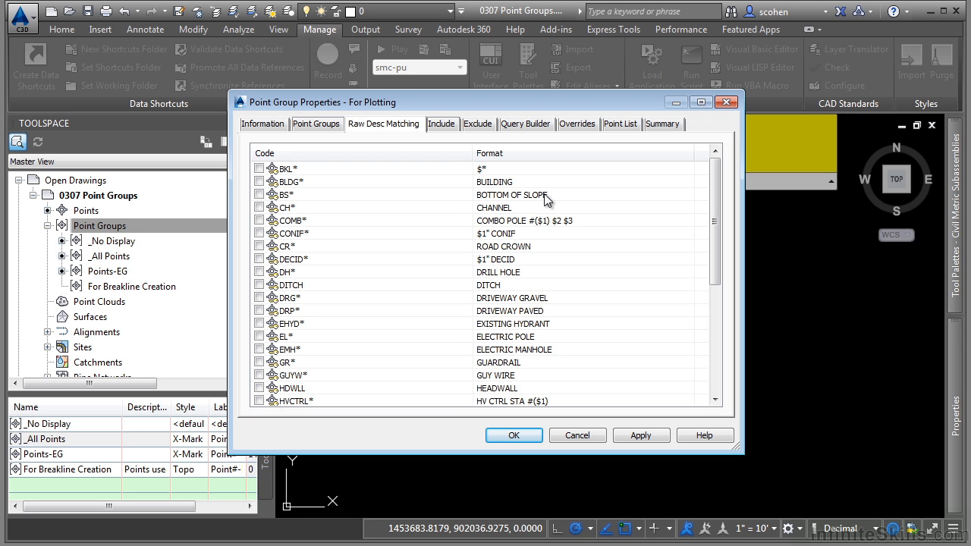
{"action": "left_click", "coordinate": [260, 220]}
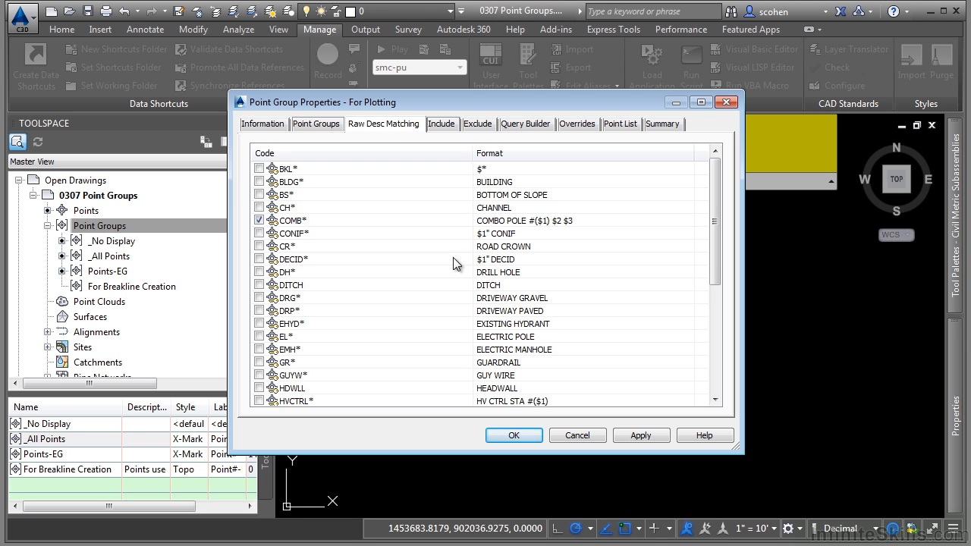
{"action": "left_click", "coordinate": [259, 233]}
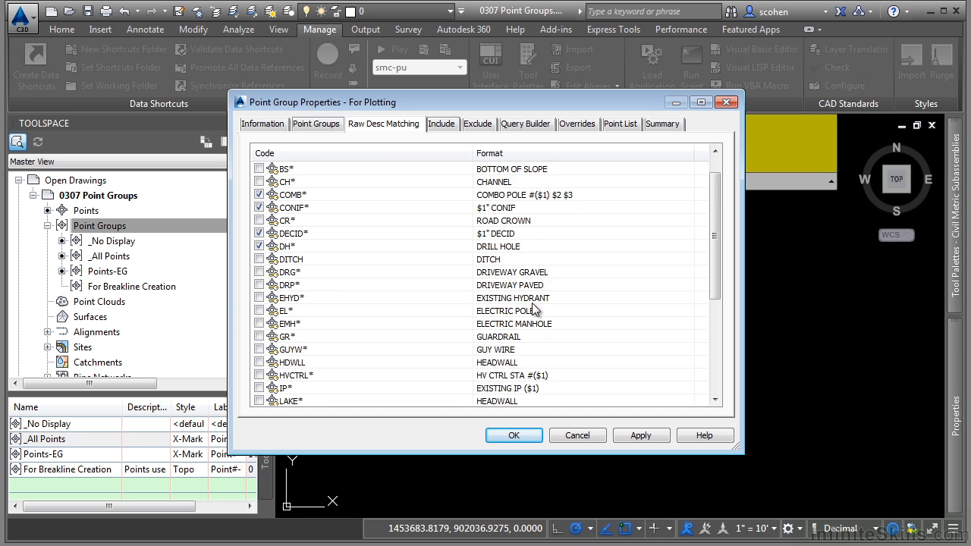
{"action": "left_click", "coordinate": [260, 297]}
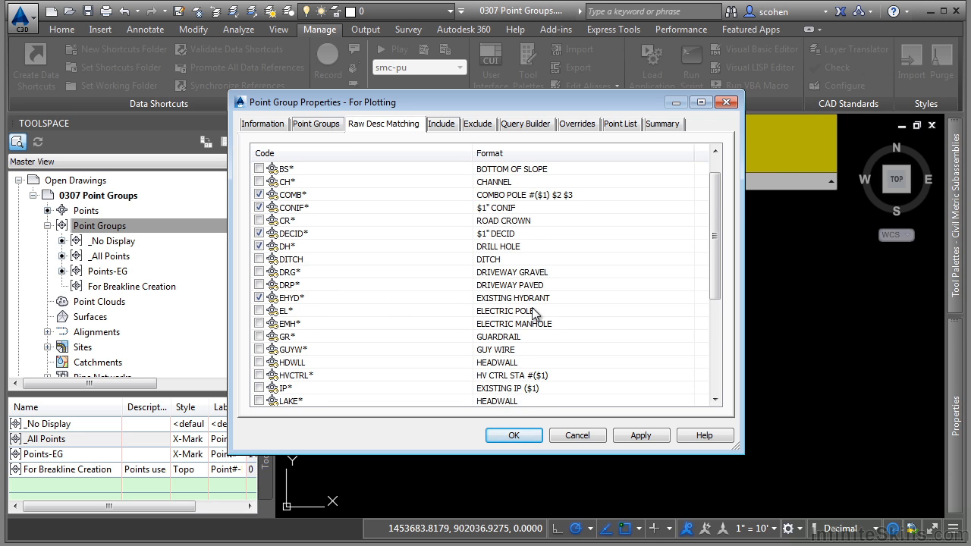
{"action": "left_click", "coordinate": [259, 310]}
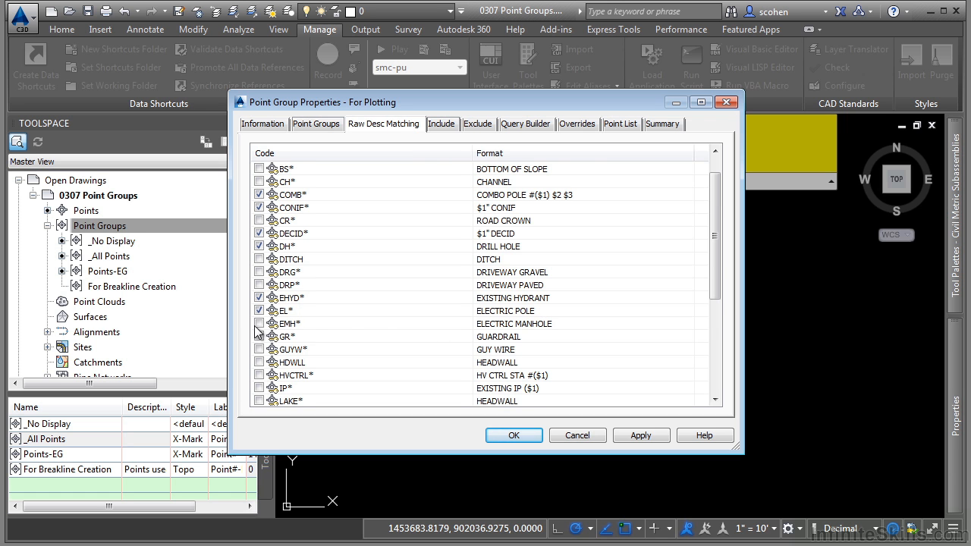
{"action": "scroll", "scroll_direction": "down", "scroll_amount": 3}
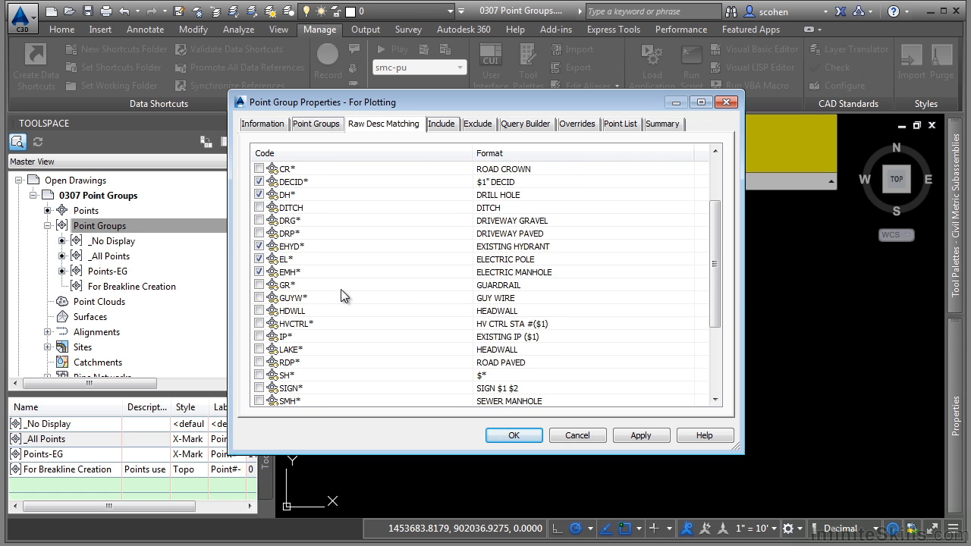
{"action": "left_click", "coordinate": [260, 297]}
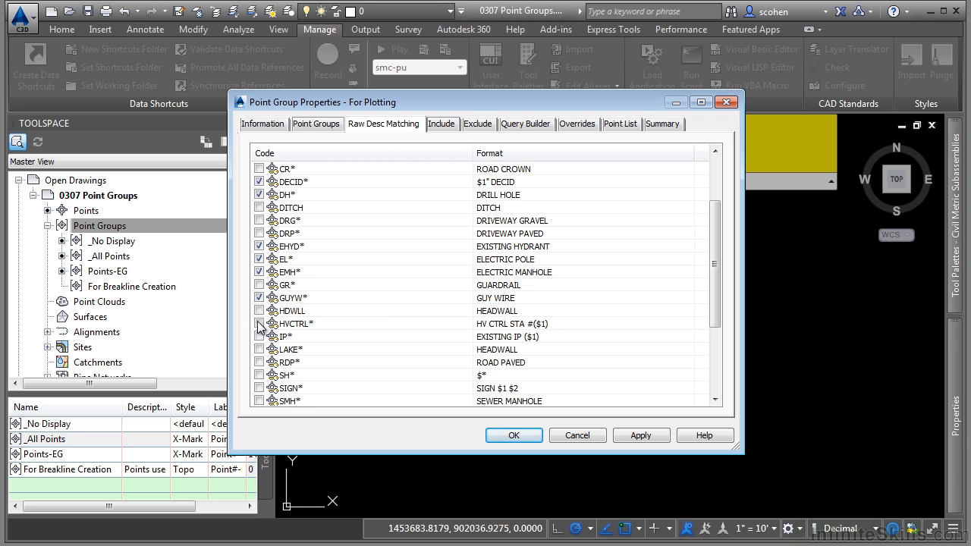
{"action": "scroll", "scroll_direction": "down", "scroll_amount": 3}
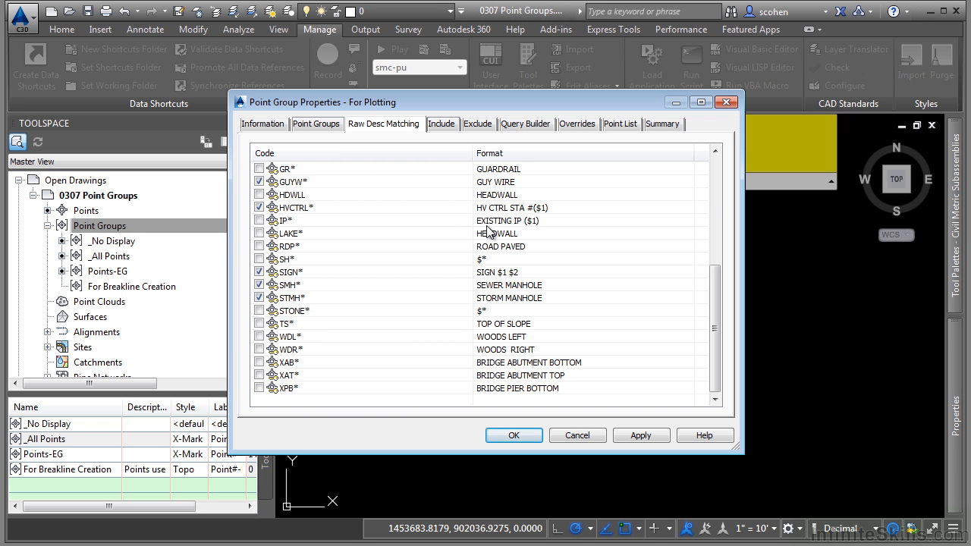
{"action": "left_click", "coordinate": [576, 124]}
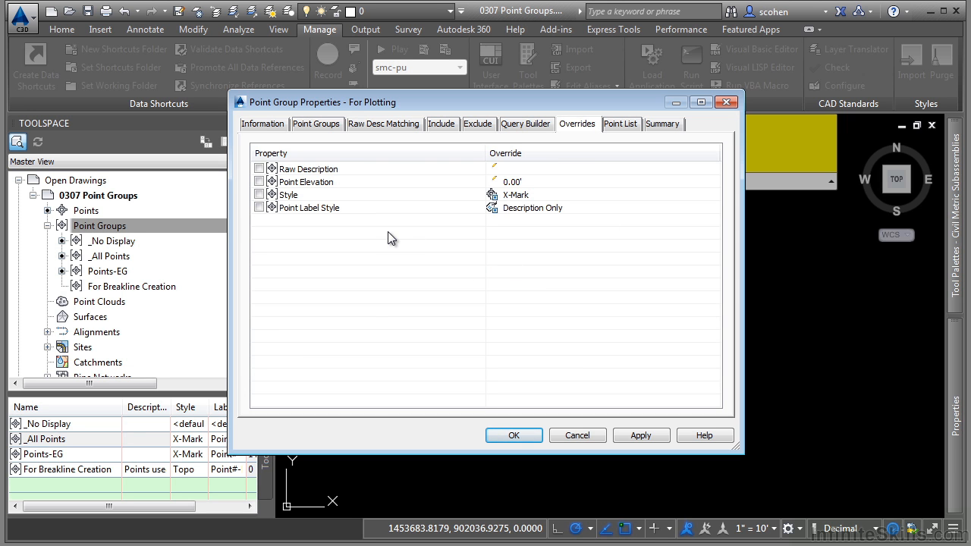
- Override Point Label Style to Description Only for all group points and confirm the group
{"action": "left_click", "coordinate": [260, 208]}
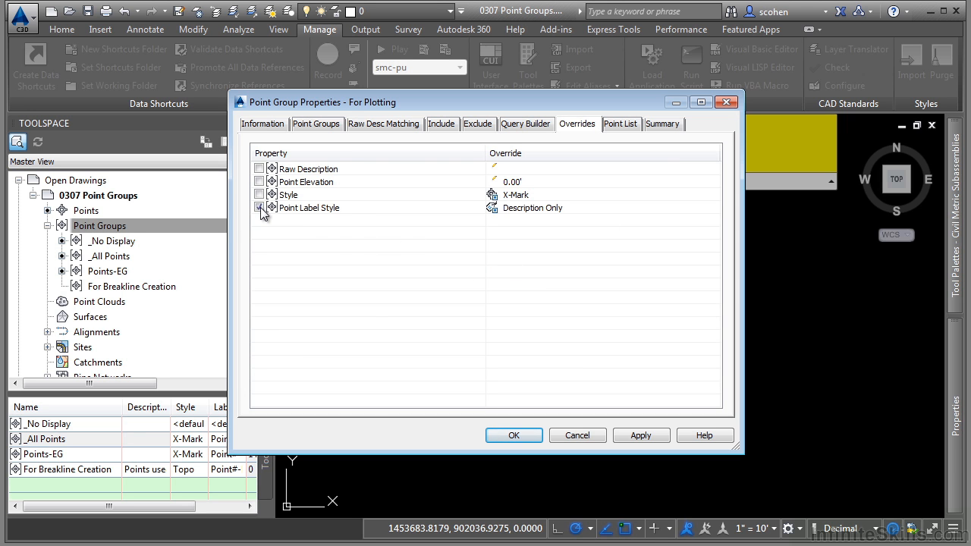
{"action": "left_click", "coordinate": [259, 207]}
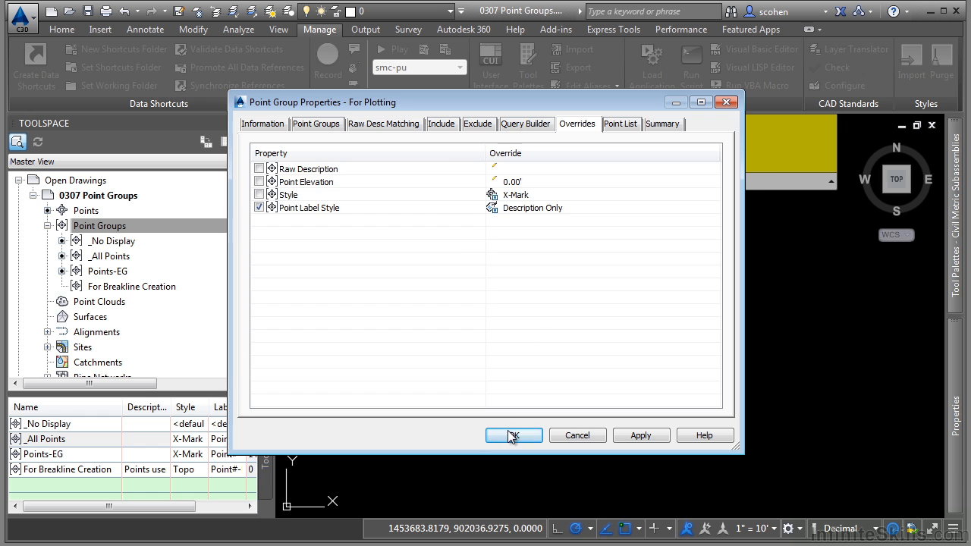
{"action": "left_click", "coordinate": [513, 435]}
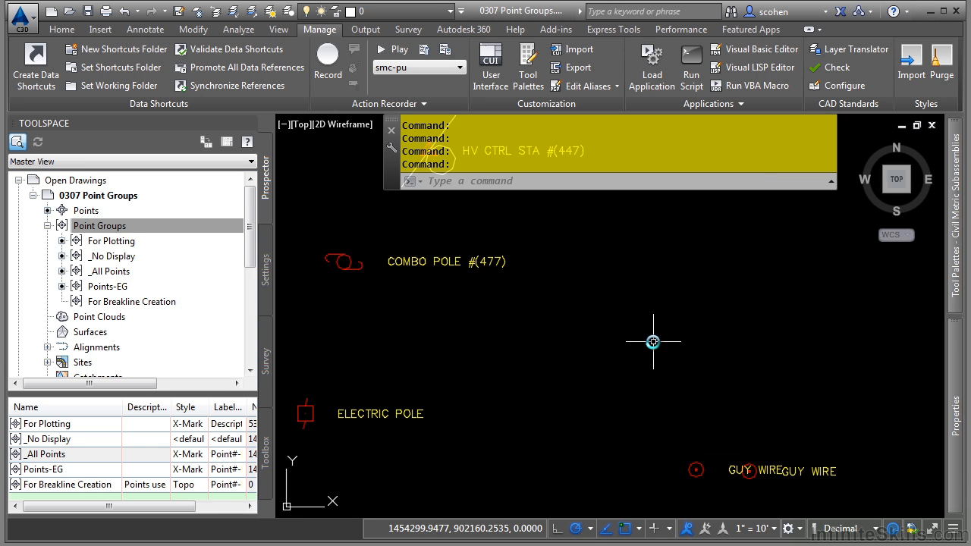
{"action": "mouse_move", "coordinate": [593, 369]}
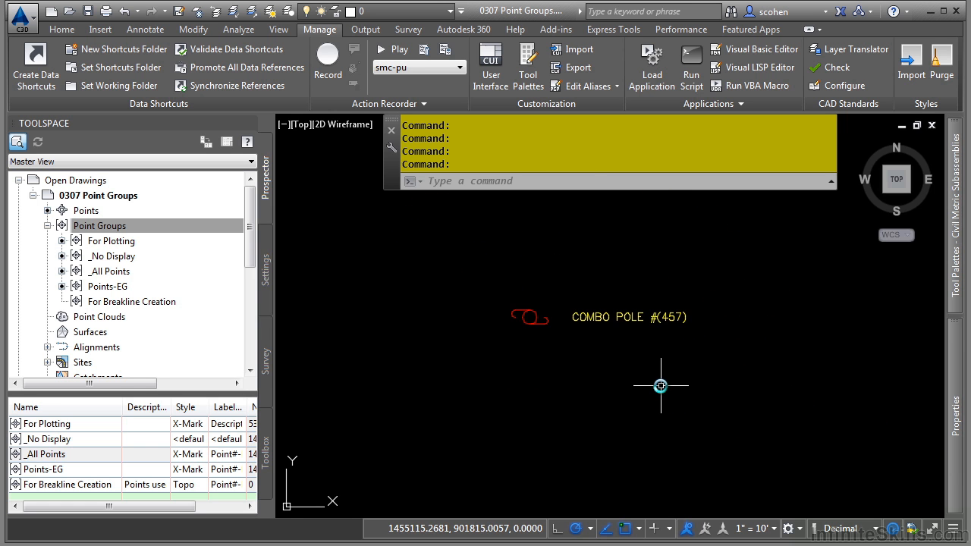
{"action": "mouse_move", "coordinate": [632, 434]}
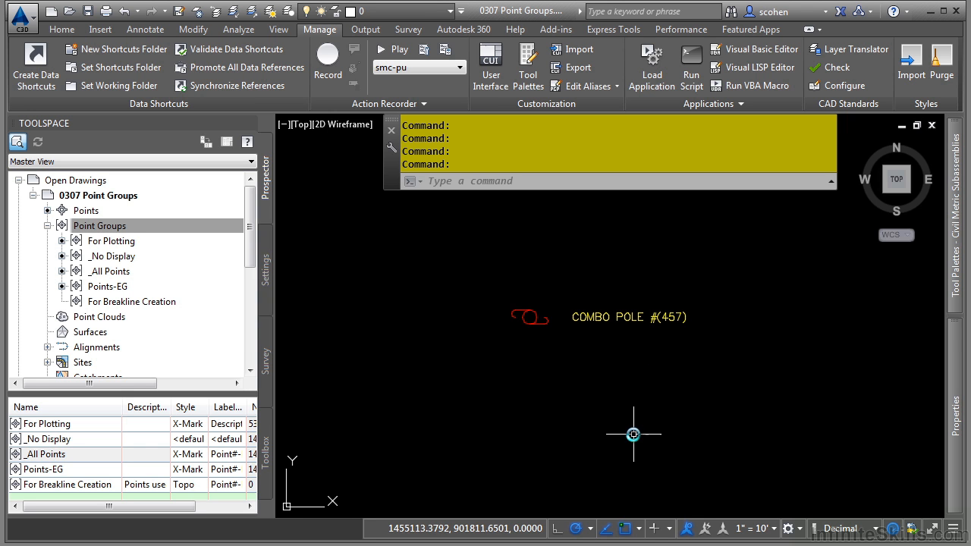
{"action": "mouse_move", "coordinate": [578, 392]}
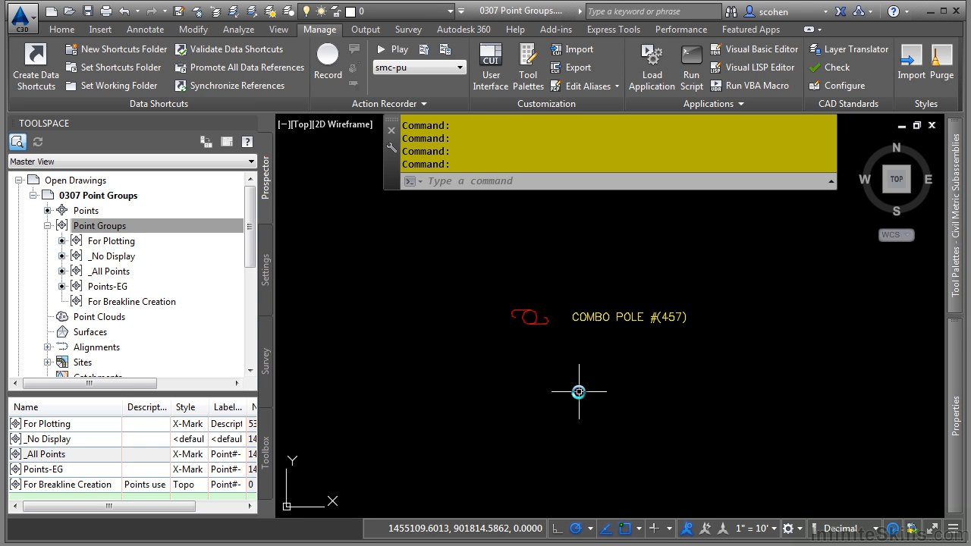
{"action": "mouse_move", "coordinate": [604, 361]}
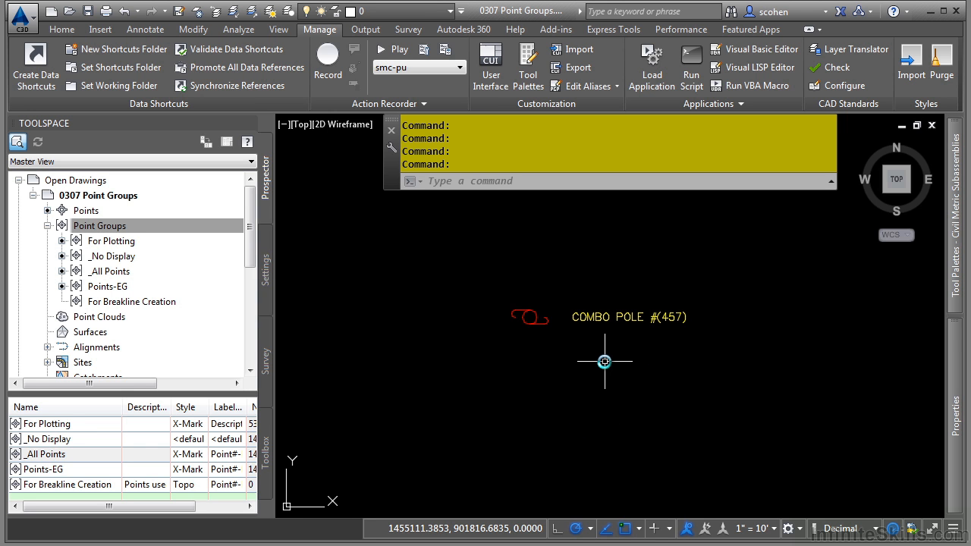